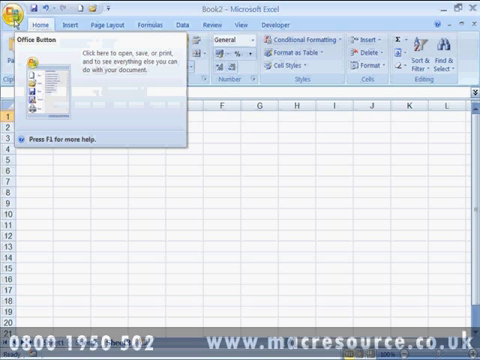
Open the Office Button menu and show the Save As formats for saving a copy.
click(21, 20)
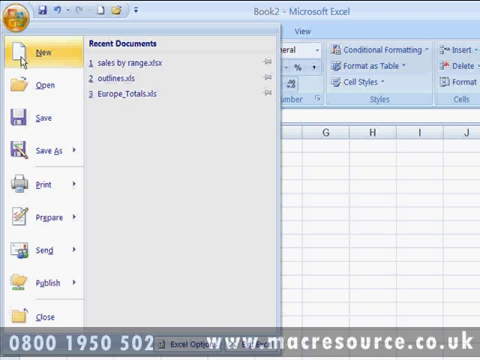
mouse_move(38, 85)
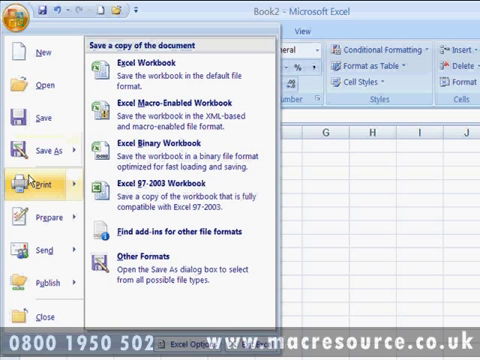
Display Recent Documents: sales by range.xlsx, outlines.xls and Europe_Totals.xls.
click(40, 185)
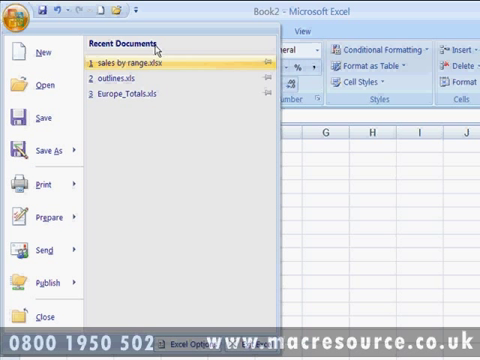
mouse_move(145, 64)
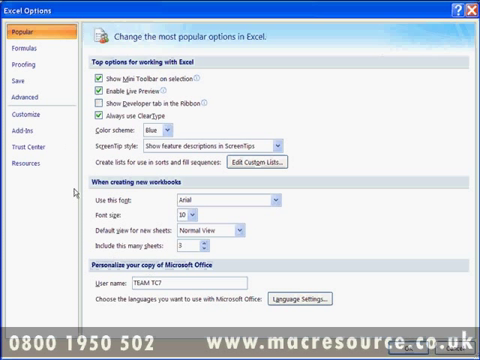
Open Excel Options on the Popular page, with Show Developer tab still off.
click(32, 46)
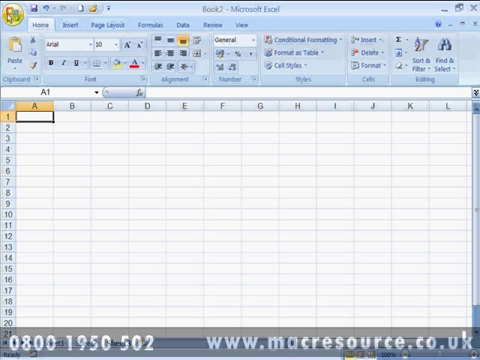
Enable Show Developer tab in the Ribbon and view its macro, control and XML commands.
click(12, 18)
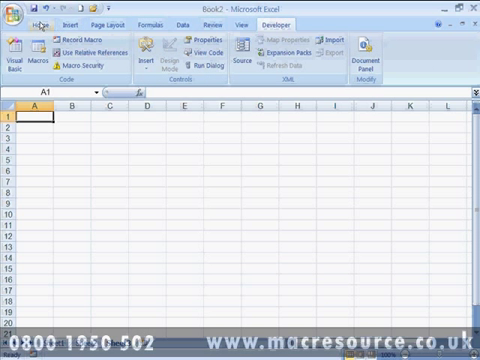
click(42, 23)
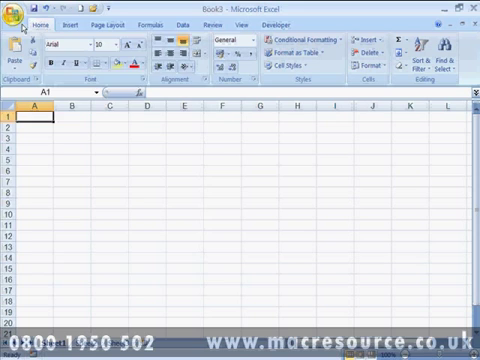
Reopen the Office Button menu over the new blank Book3 workbook.
click(16, 20)
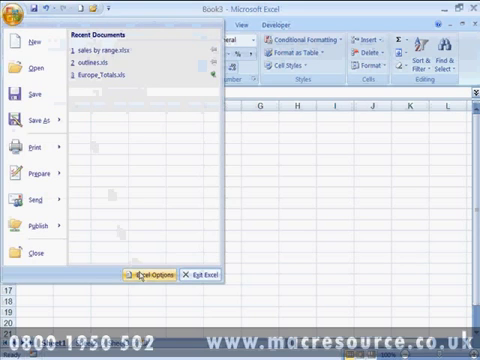